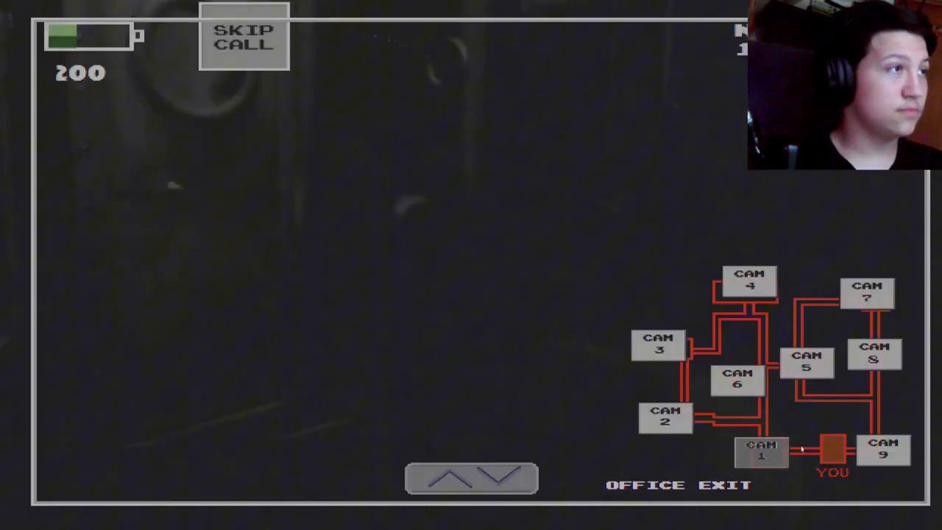
# Step: Cycle through the Control Room, Machinery, Freezing Room, Entrance 2 and Office Exit feeds
pyautogui.click(883, 450)
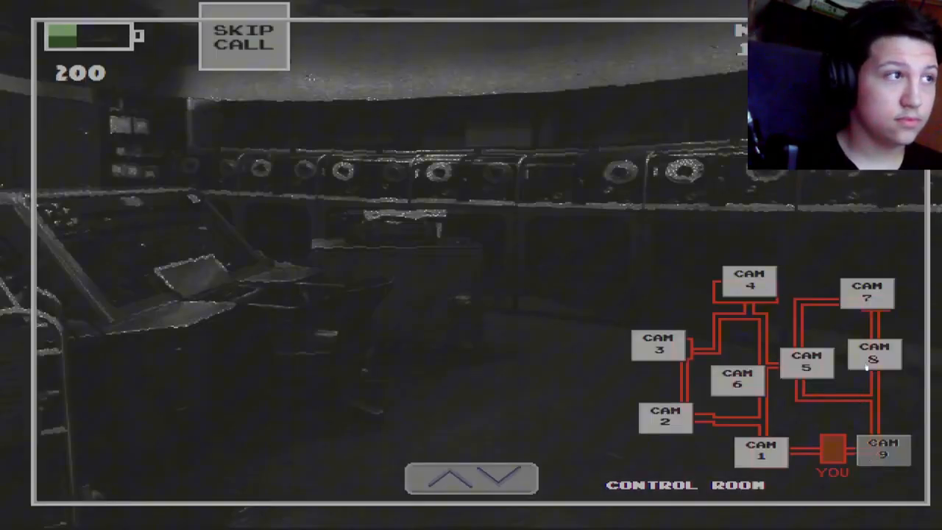
pyautogui.click(807, 361)
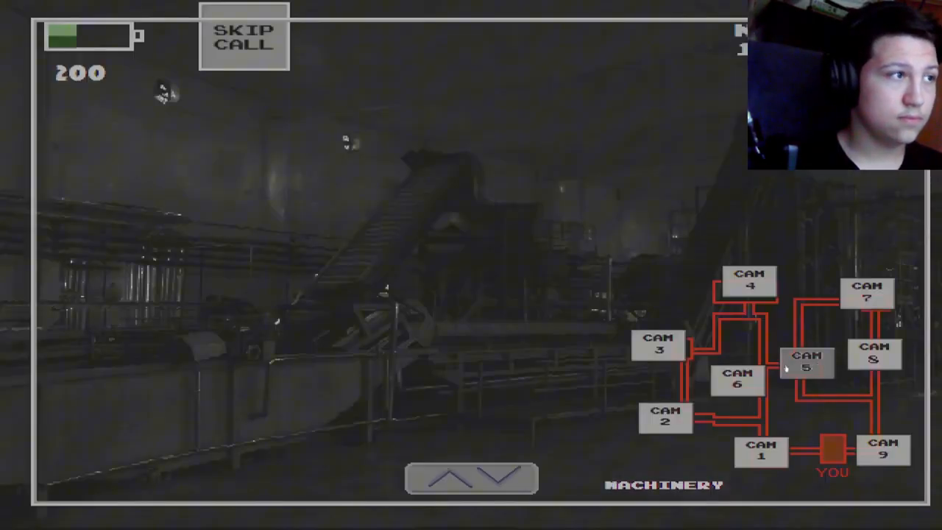
pyautogui.click(658, 346)
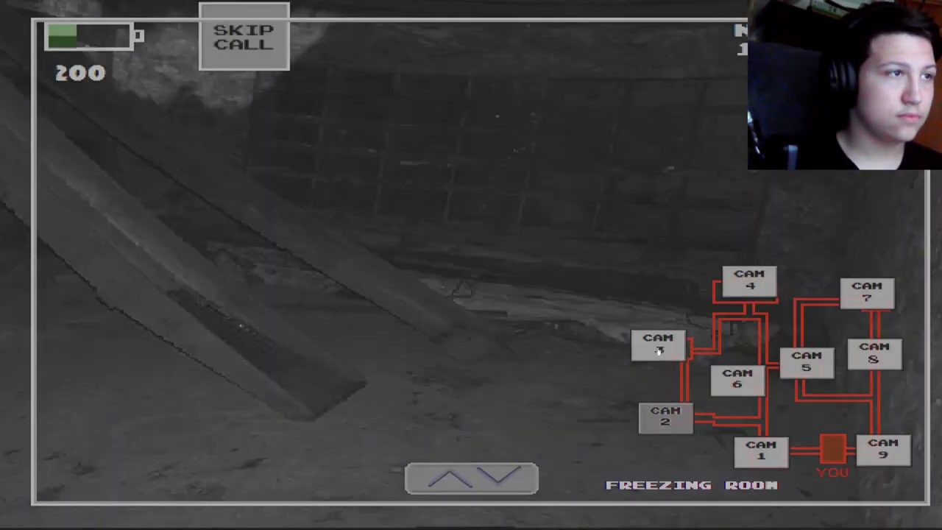
pyautogui.click(867, 292)
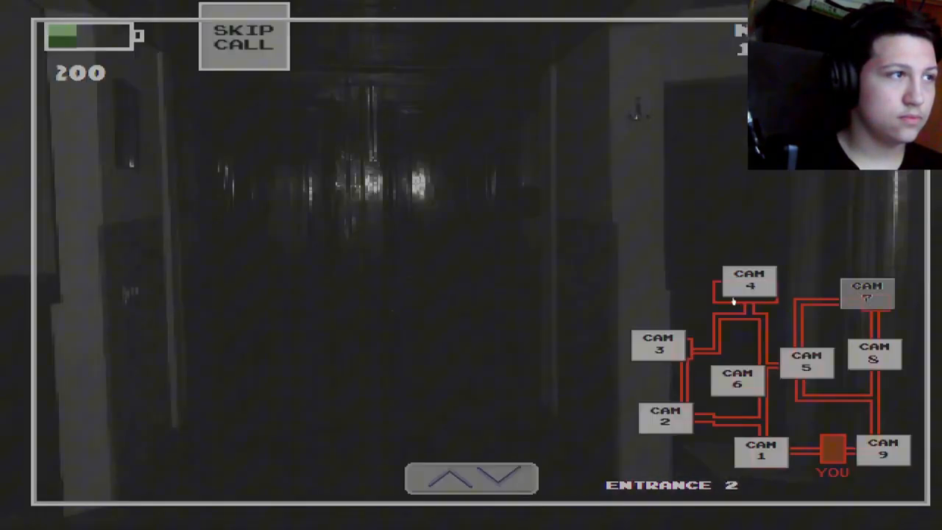
pyautogui.click(761, 450)
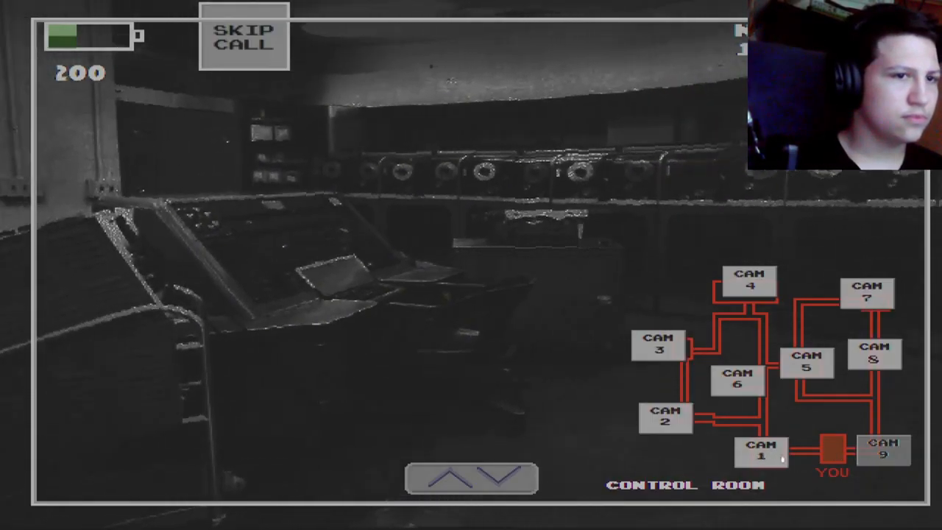
# Step: Check the Office Exit, Machinery, Bathrooms audio, Corridor, Entrance 2 and Entrance 1 feeds in turn
pyautogui.click(762, 450)
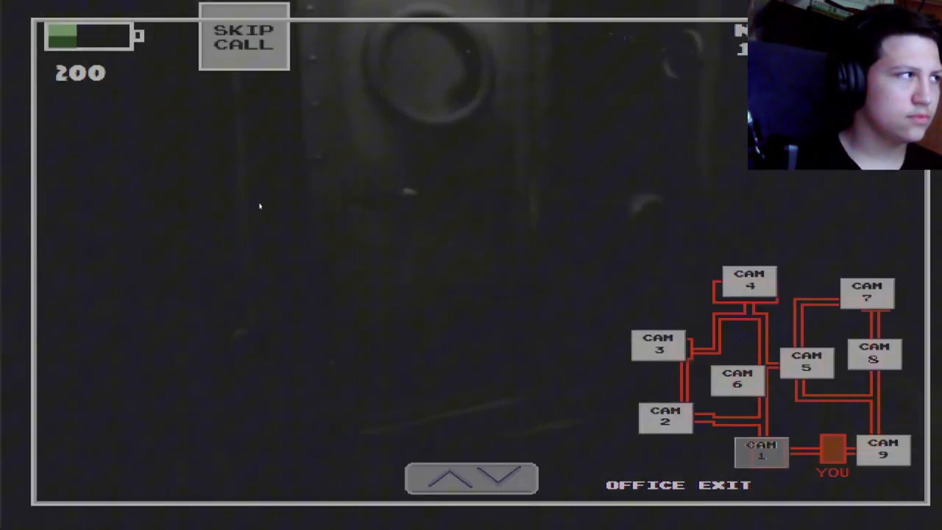
pyautogui.click(665, 418)
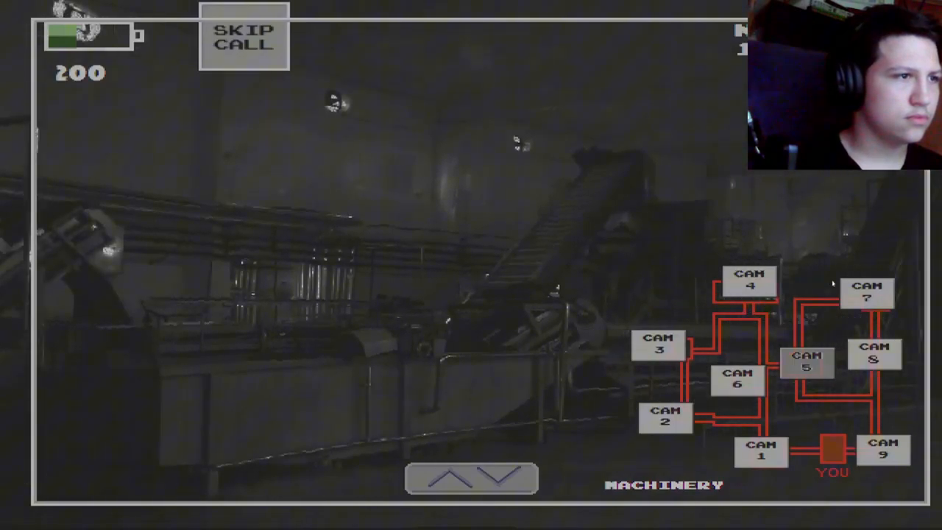
pyautogui.click(738, 379)
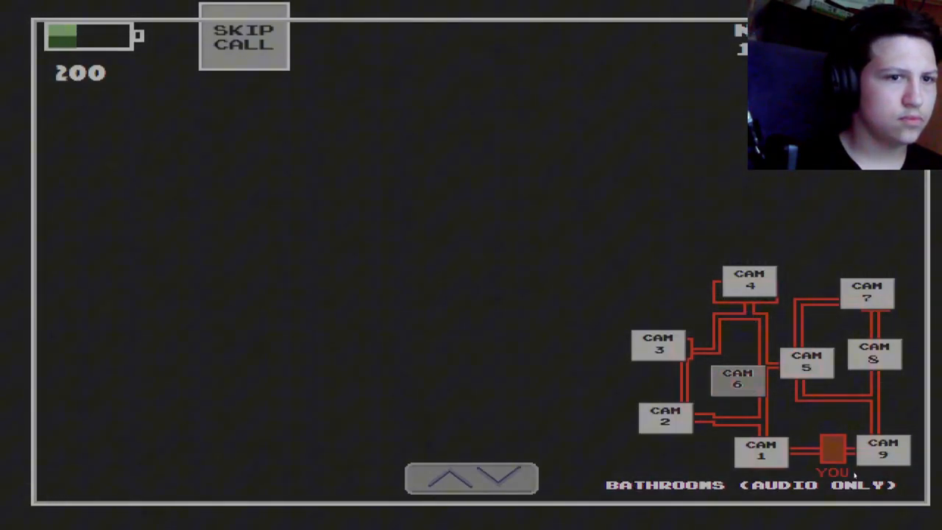
pyautogui.click(873, 353)
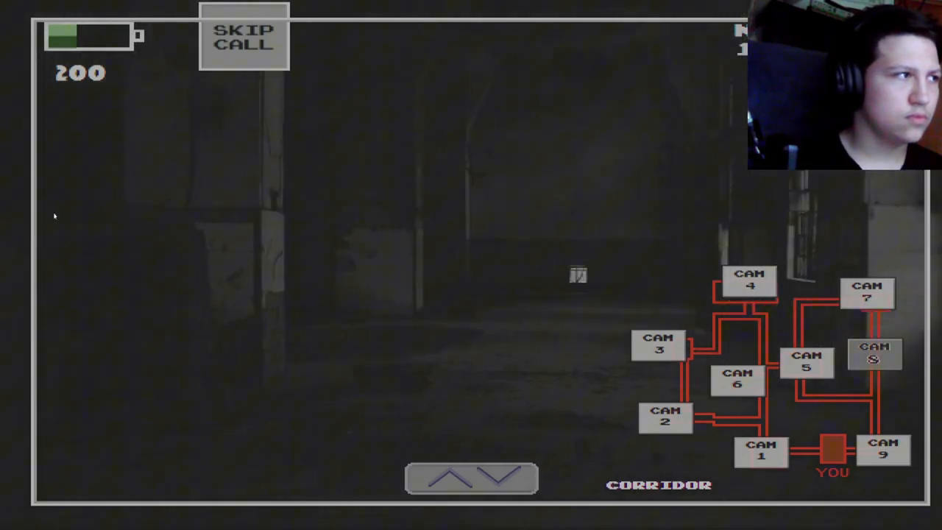
pyautogui.click(867, 291)
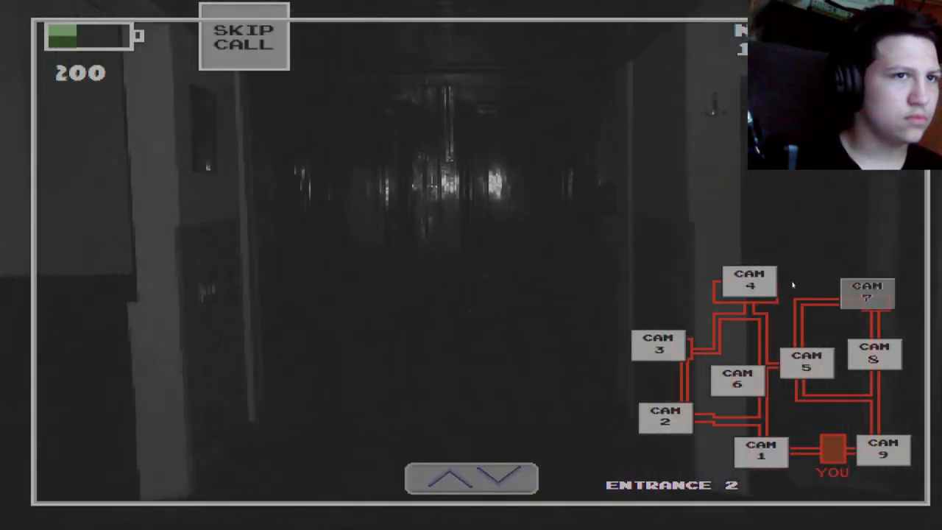
pyautogui.click(749, 280)
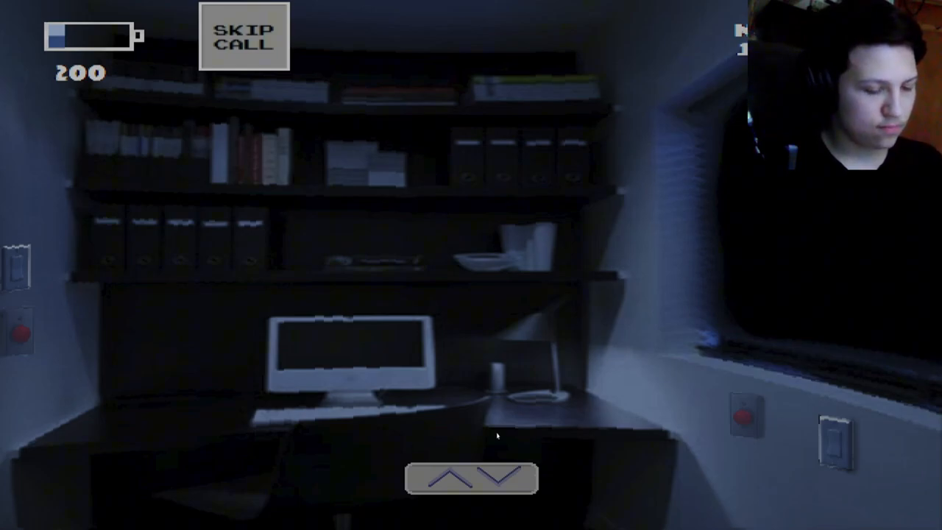
# Step: Raise the monitor and cycle the Control Room, Office Exit, Entrance 1 and Storage feeds
pyautogui.click(447, 477)
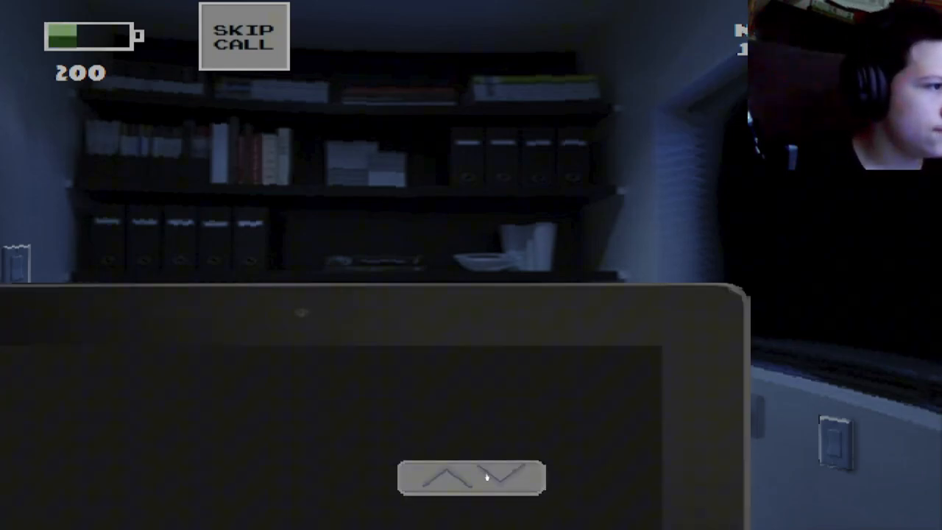
pyautogui.click(445, 477)
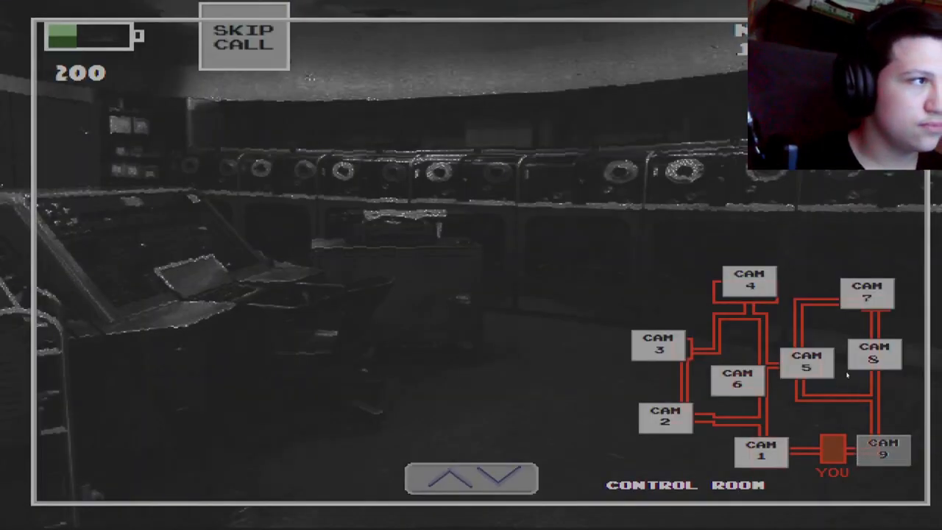
pyautogui.click(761, 451)
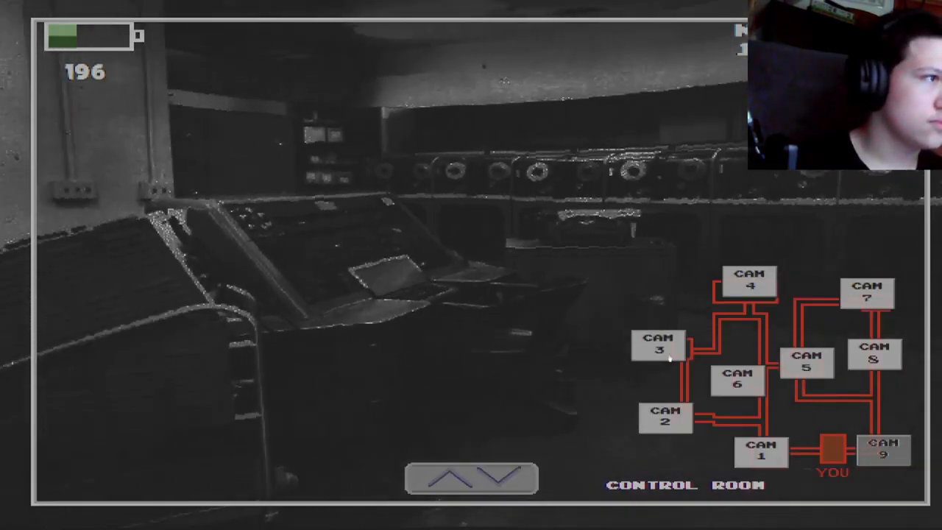
pyautogui.click(762, 451)
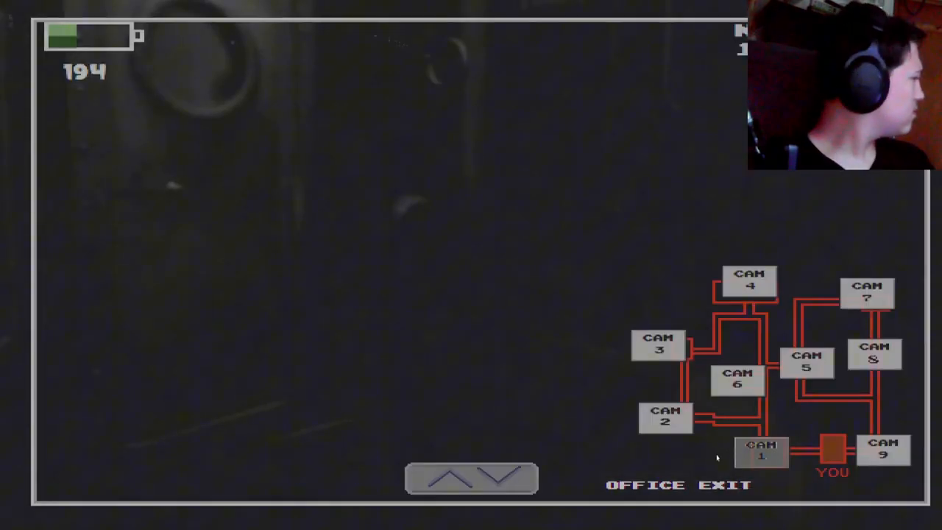
pyautogui.moveTo(666, 430)
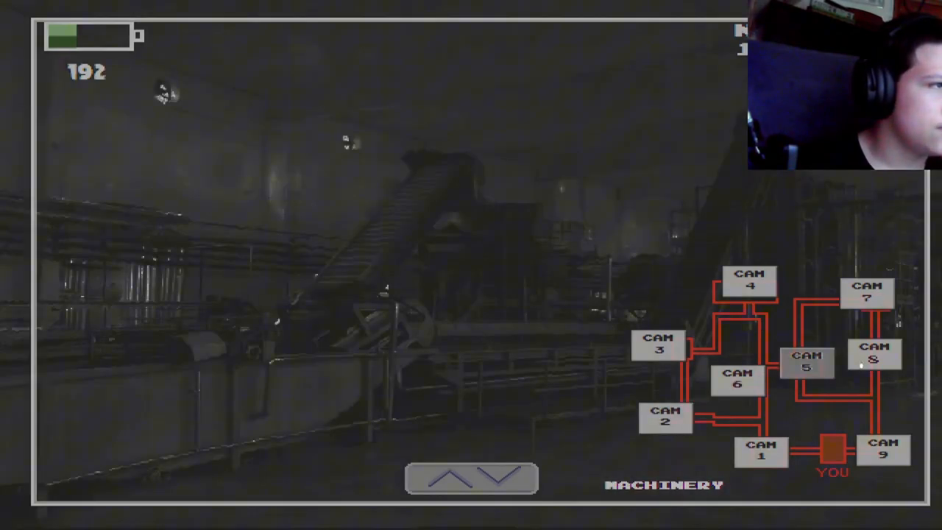
pyautogui.click(749, 279)
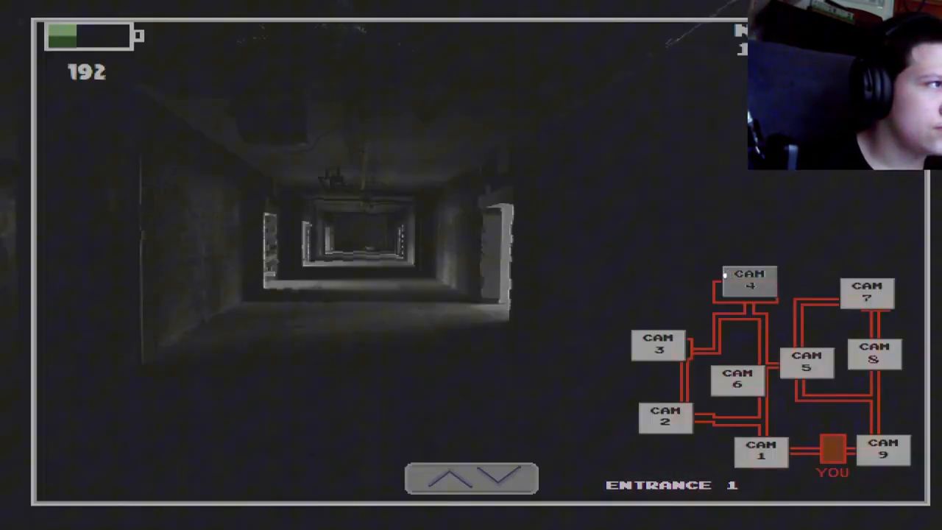
pyautogui.click(658, 346)
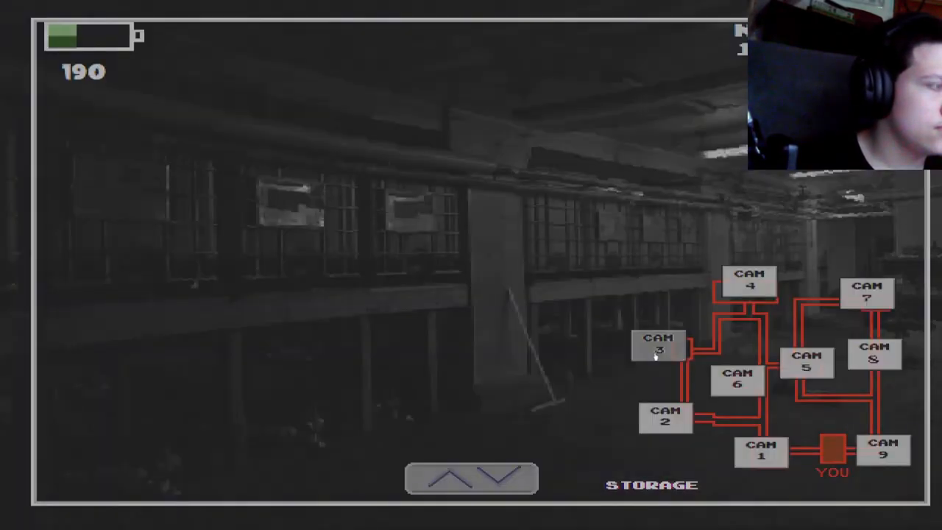
# Step: Watch the CAM 9 Control Room feed, then switch to the CAM 5 Machinery camera
pyautogui.click(882, 449)
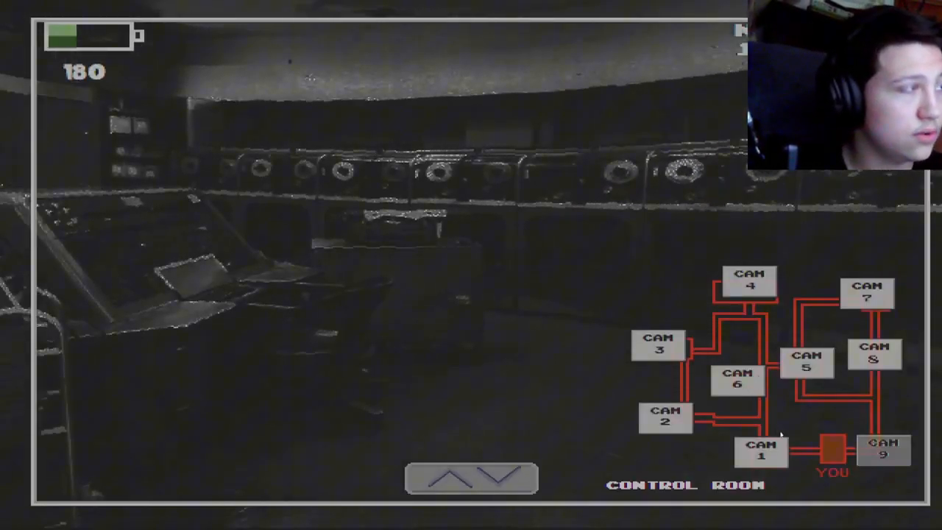
pyautogui.click(808, 362)
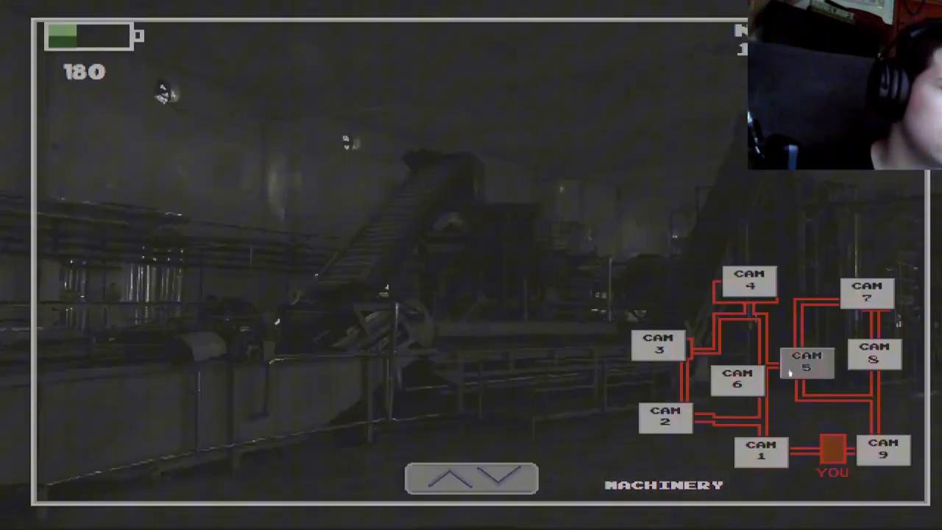
# Step: Show the CAM 7 Entrance 2 hallway feed, then pick another camera on the map
pyautogui.click(868, 291)
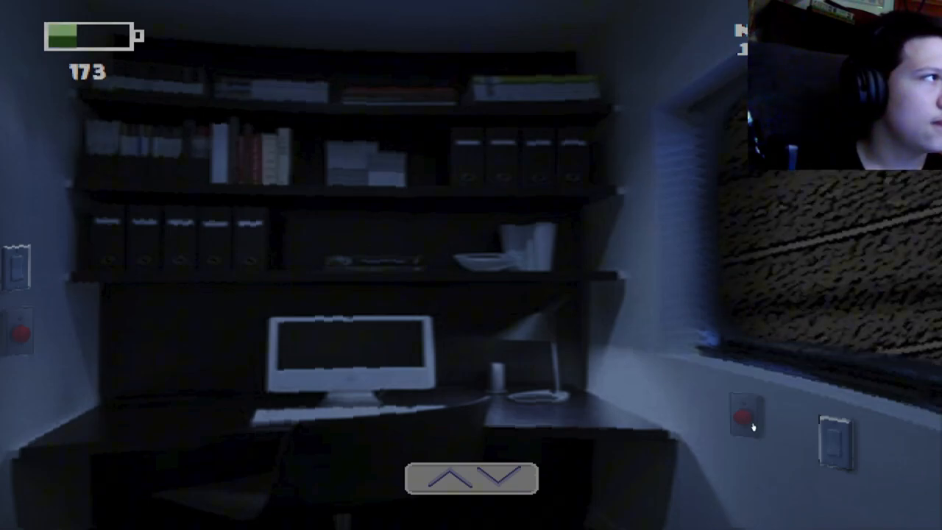
pyautogui.click(747, 413)
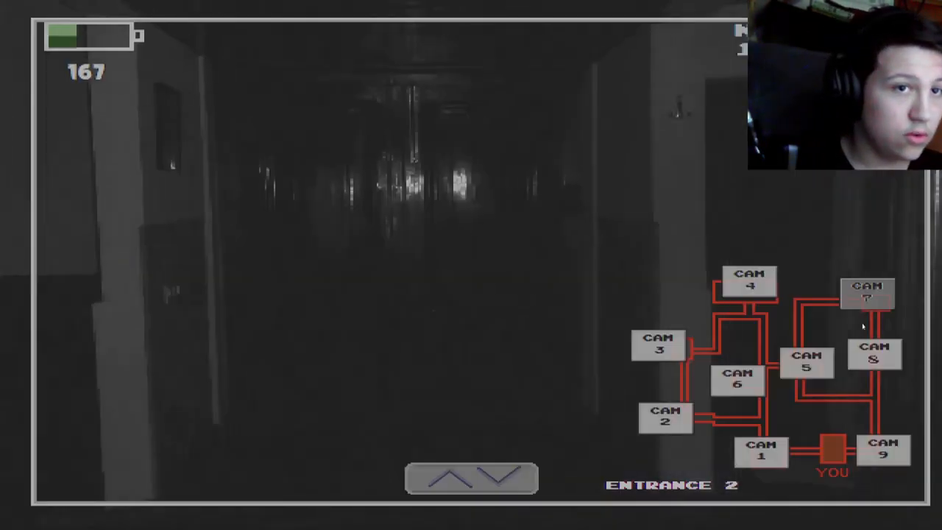
# Step: Check the Machinery, Bathrooms audio, Freezing Room, Corridor and Control Room feeds
pyautogui.click(808, 362)
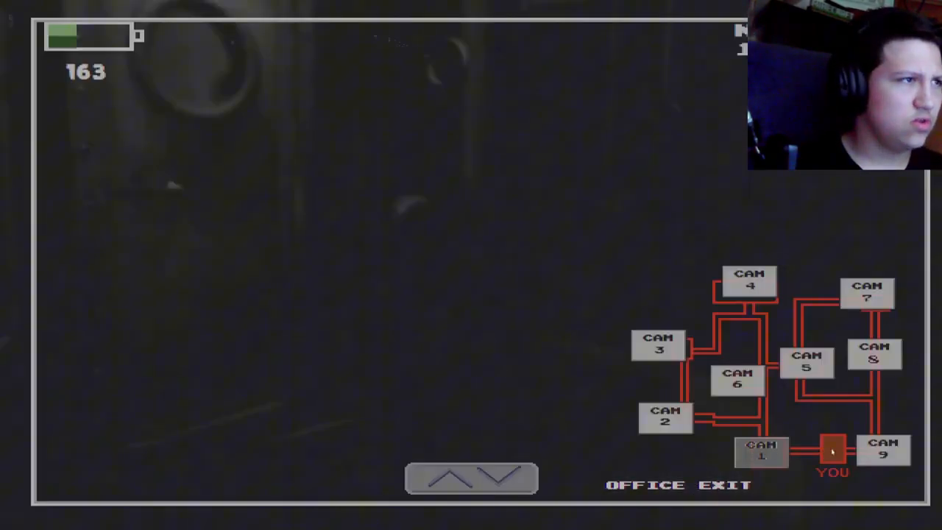
pyautogui.click(738, 379)
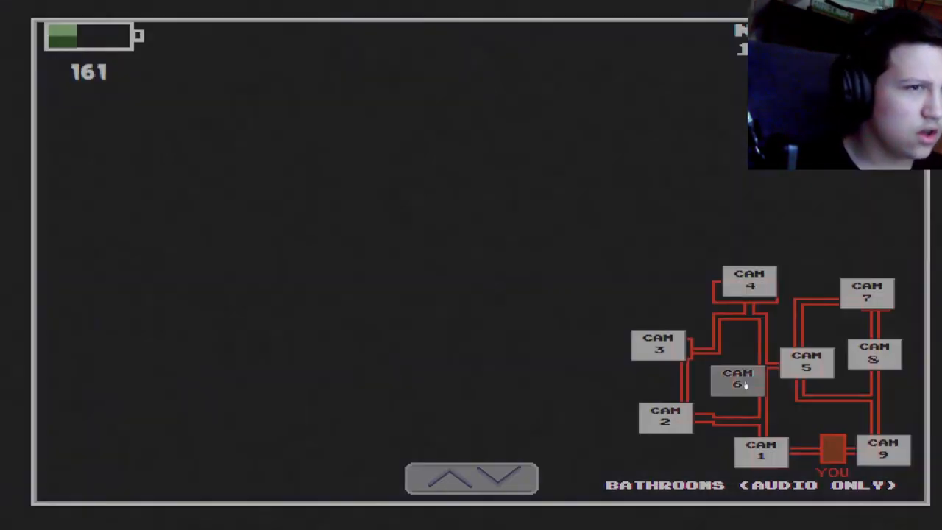
pyautogui.click(657, 343)
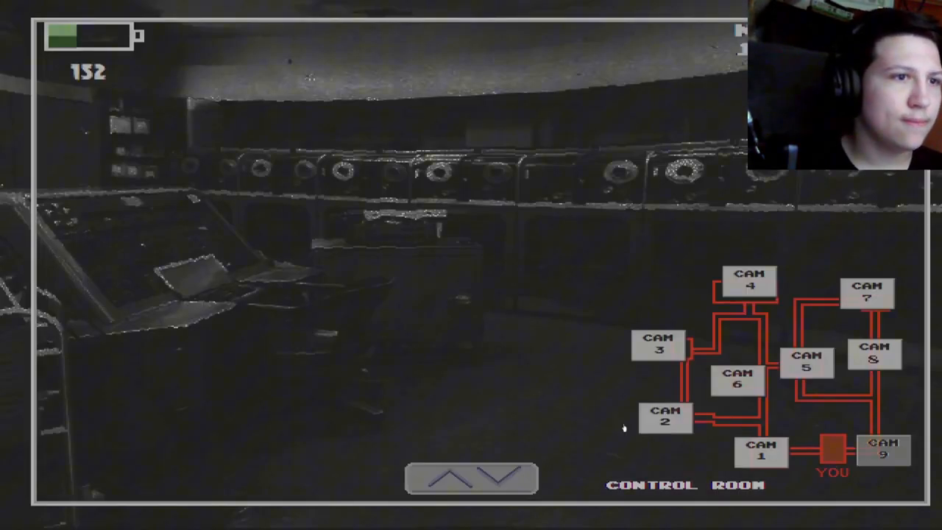
pyautogui.click(875, 354)
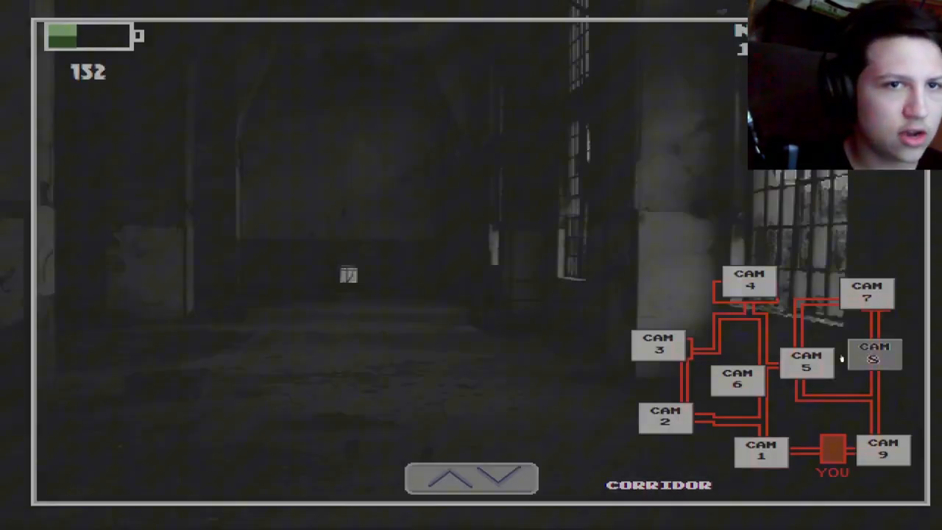
pyautogui.click(882, 450)
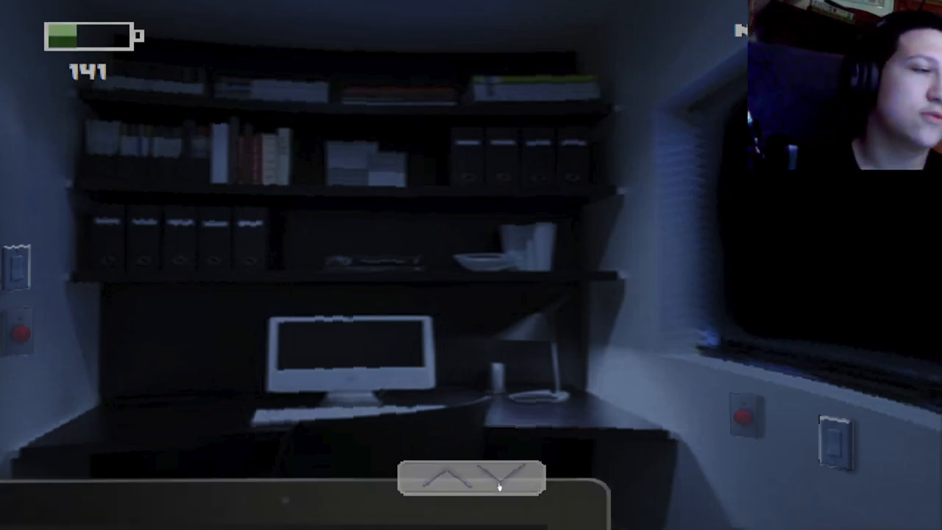
# Step: Raise the monitor for the bathrooms audio feed, then select another camera on the map
pyautogui.click(489, 477)
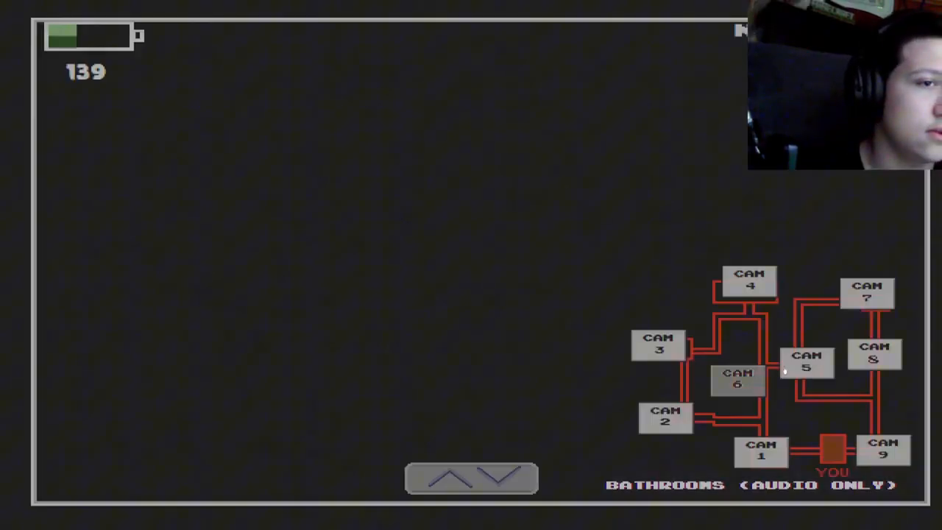
pyautogui.click(808, 361)
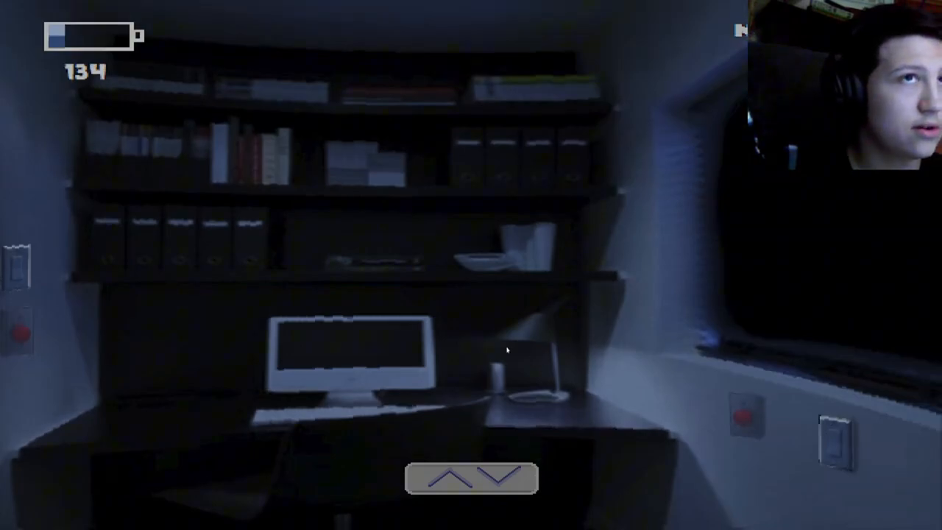
pyautogui.moveTo(506, 368)
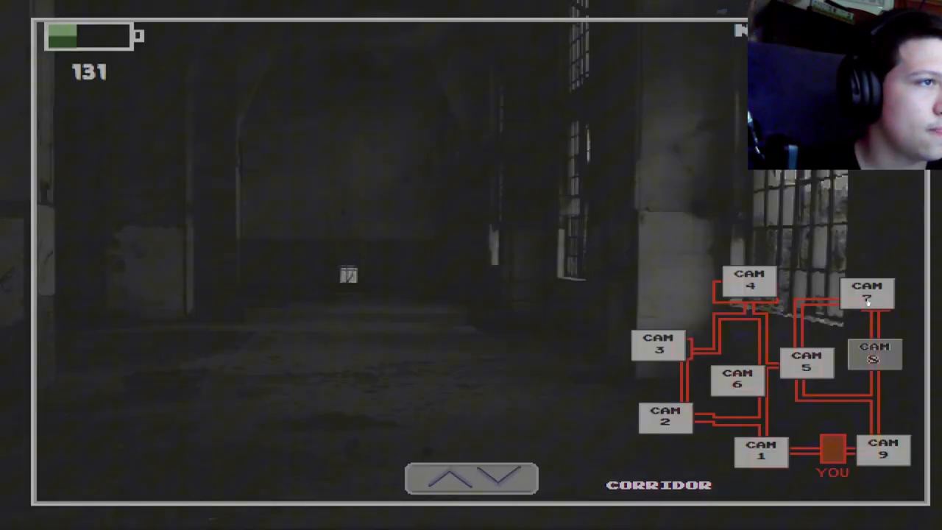
# Step: Select CAM 2 Freezing Room, CAM 9 Control Room, then CAM 1 Office Exit
pyautogui.click(664, 418)
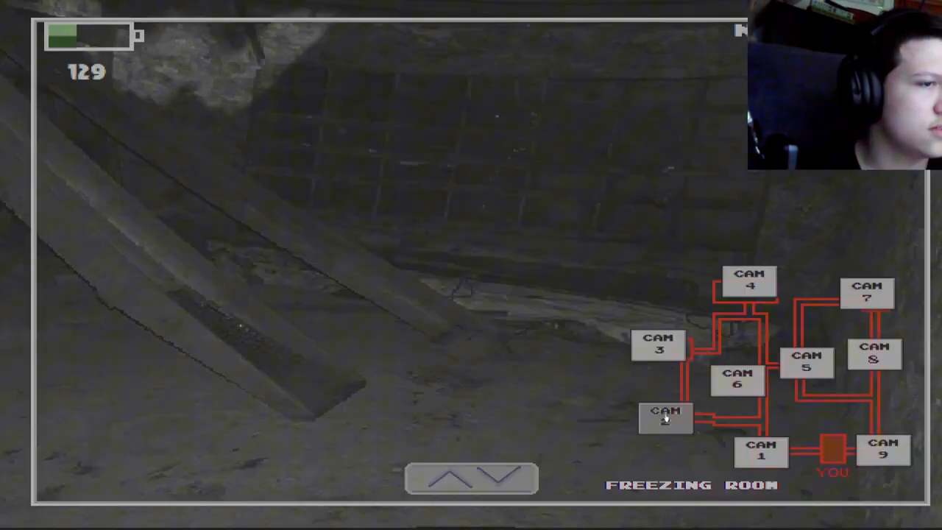
pyautogui.click(883, 450)
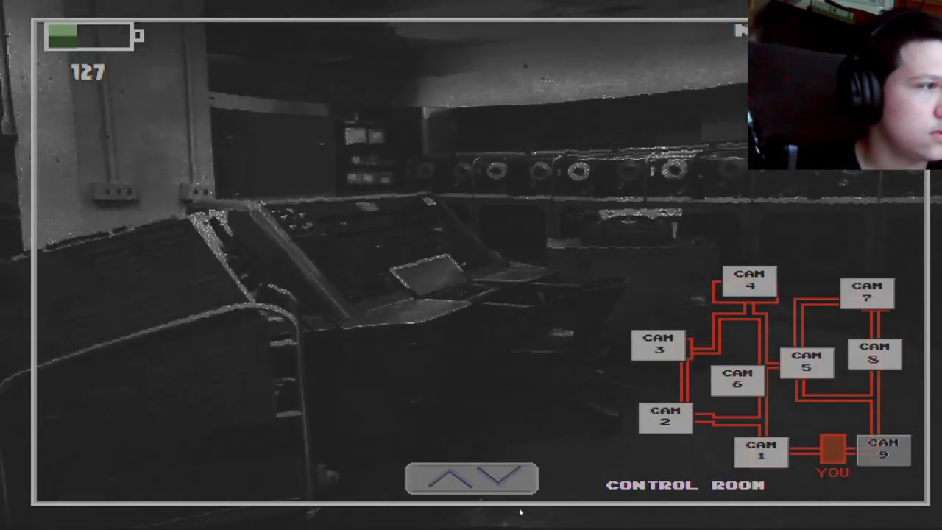
pyautogui.click(761, 450)
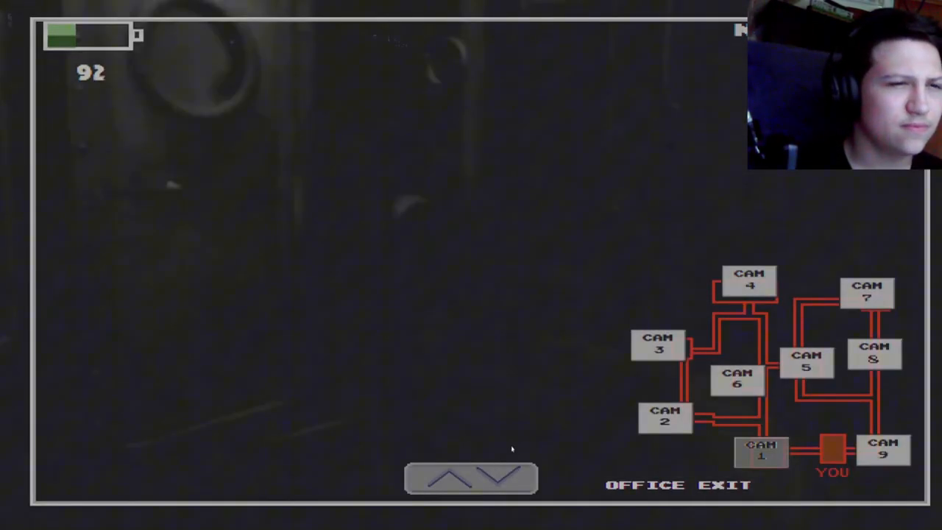
# Step: Lower the monitor to wait in the office, then raise it on CAM 1 near 5 AM
pyautogui.click(471, 478)
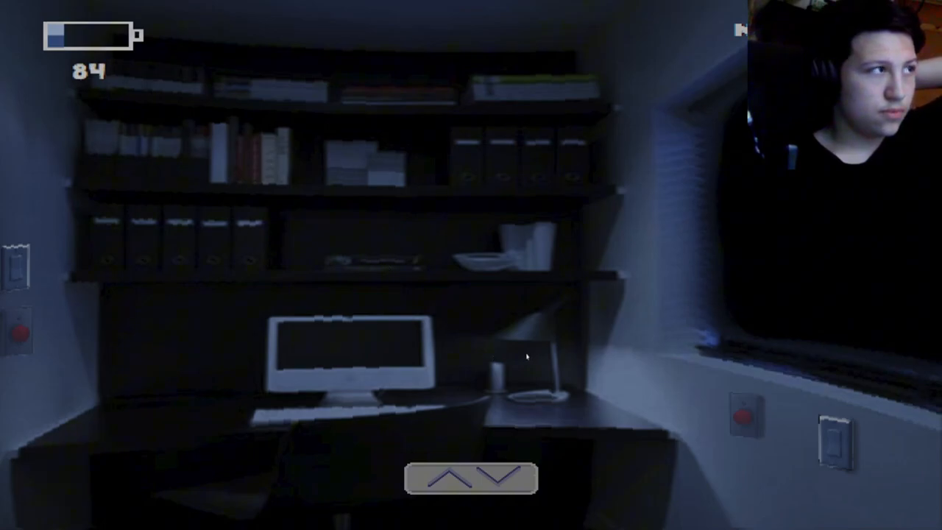
pyautogui.click(471, 476)
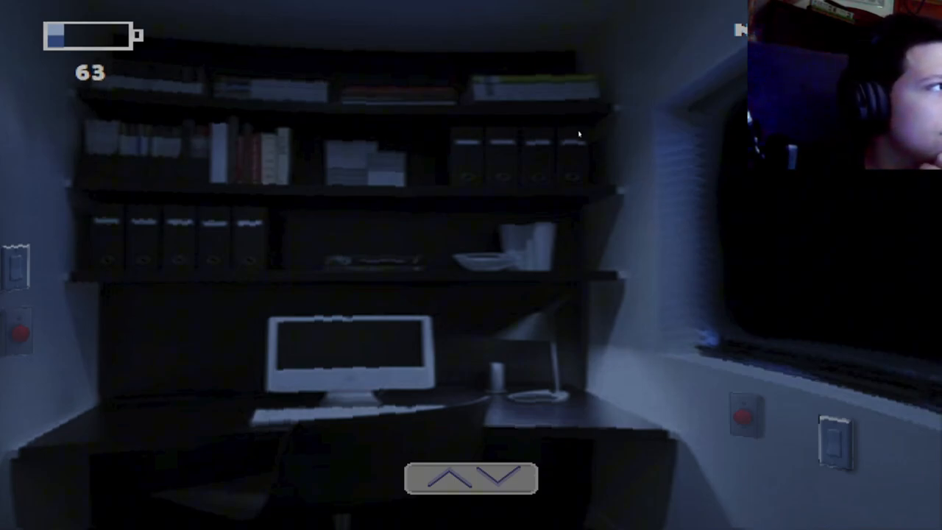
pyautogui.click(495, 477)
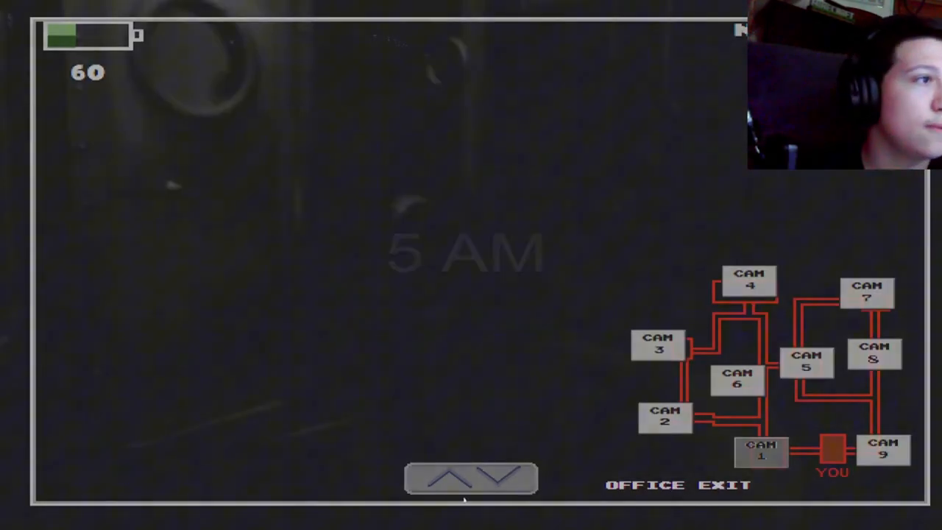
pyautogui.click(493, 478)
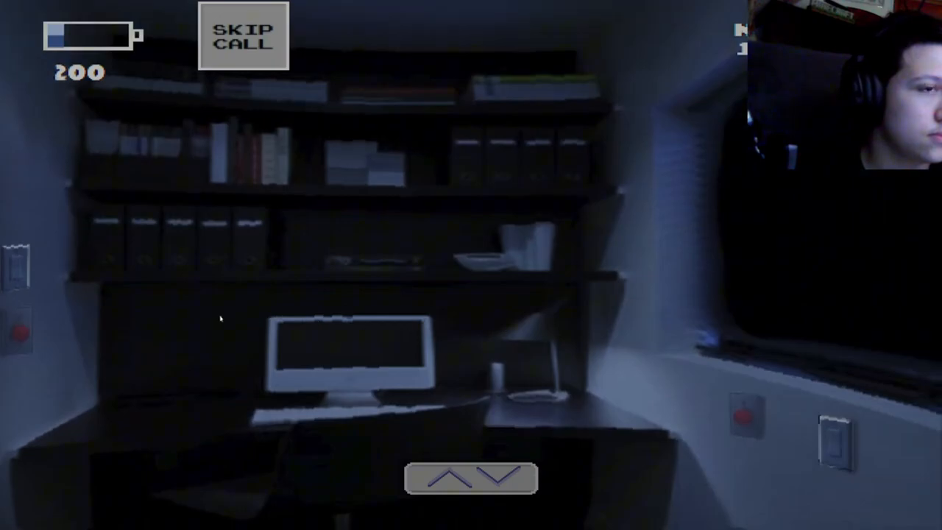
pyautogui.moveTo(871, 339)
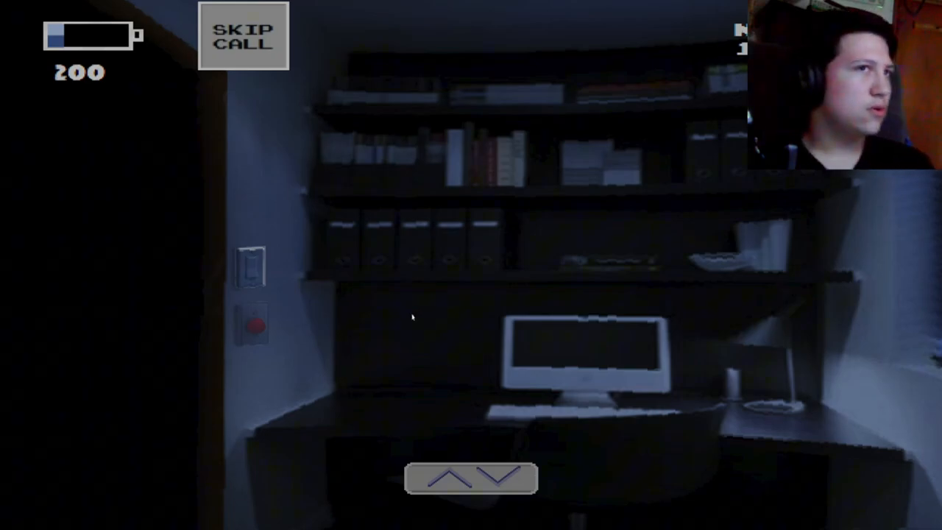
pyautogui.moveTo(428, 335)
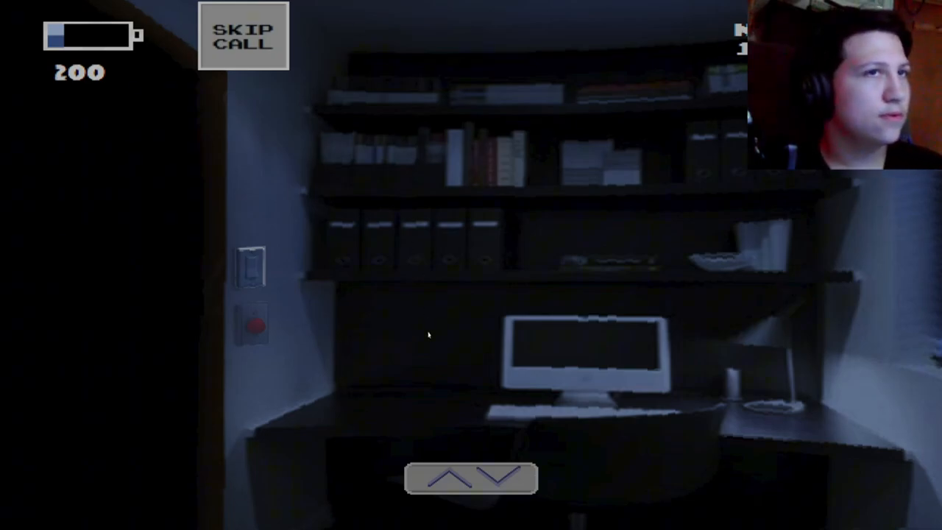
pyautogui.moveTo(505, 254)
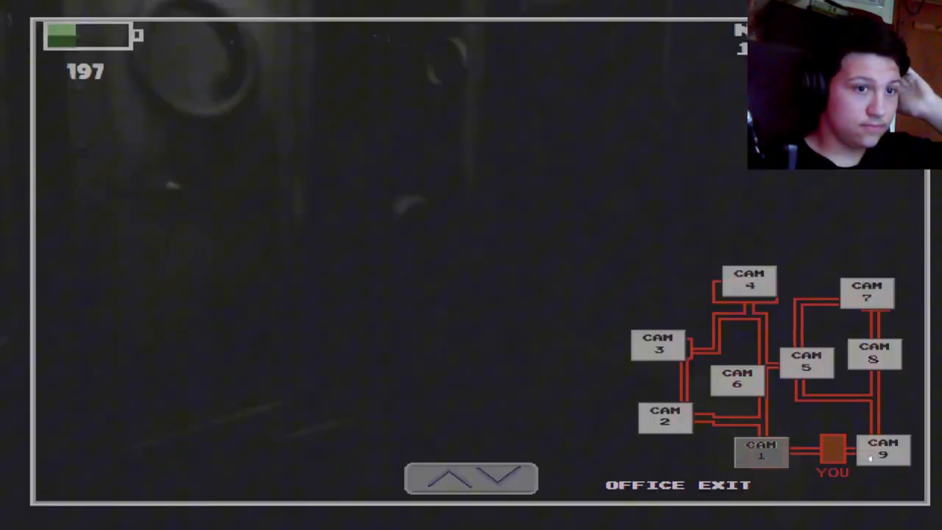
# Step: View the Storage feed, then click another camera on the map
pyautogui.click(664, 417)
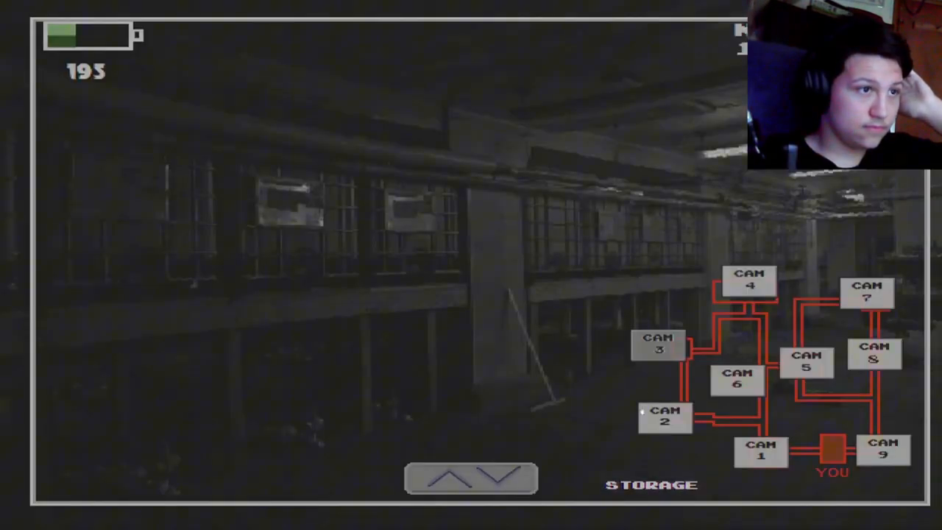
pyautogui.click(807, 362)
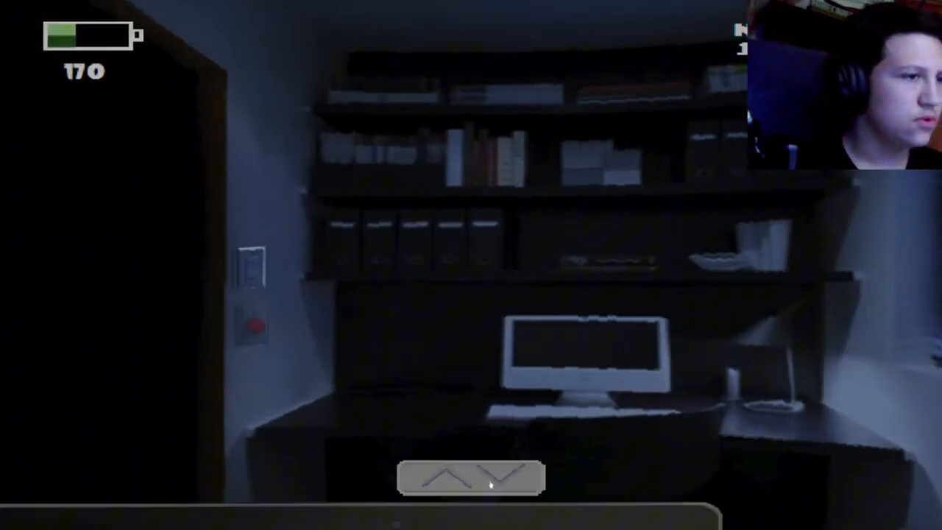
# Step: Flip the office room light on the left wall while watching from the office
pyautogui.click(470, 476)
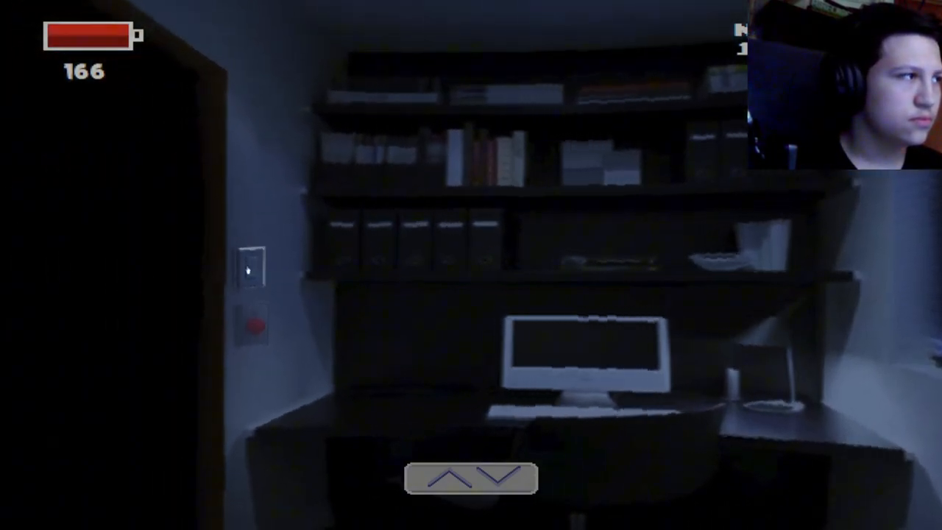
pyautogui.click(452, 479)
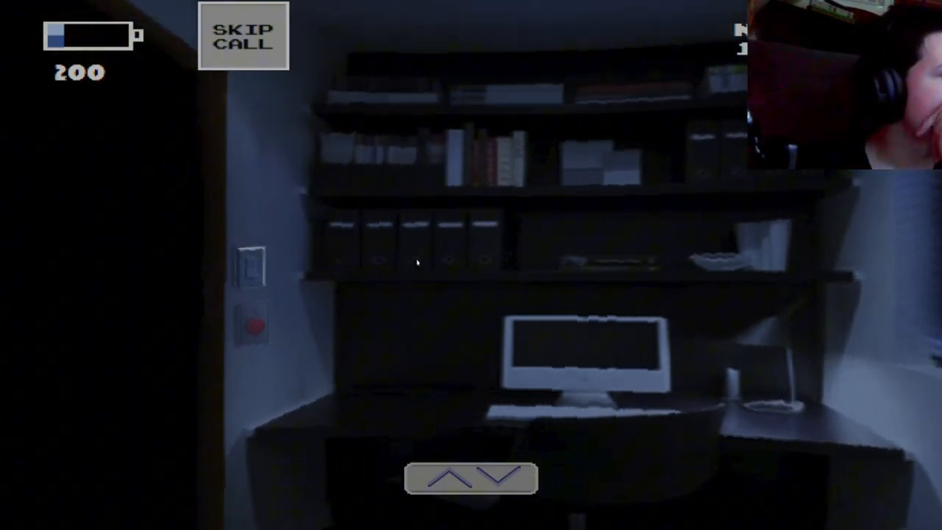
pyautogui.moveTo(447, 261)
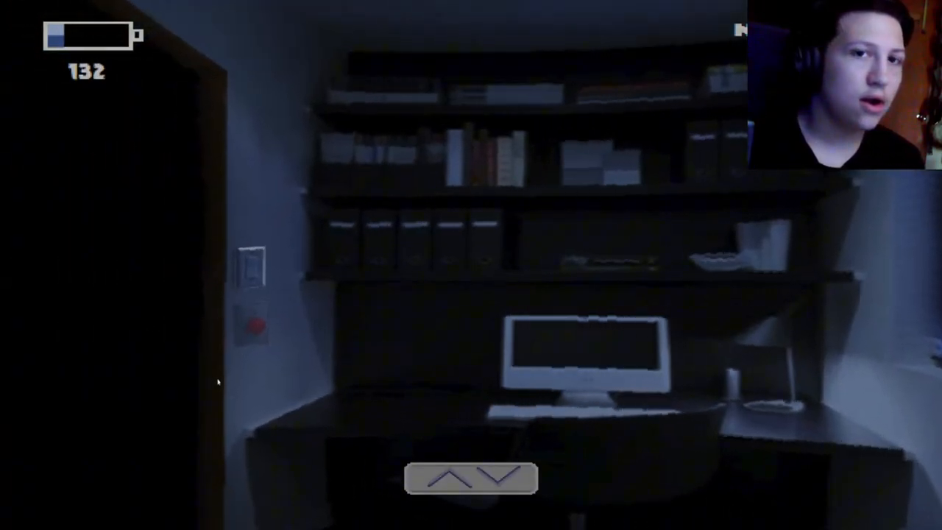
# Step: Toggle the camera monitor with the up/down bar to conserve power
pyautogui.click(470, 477)
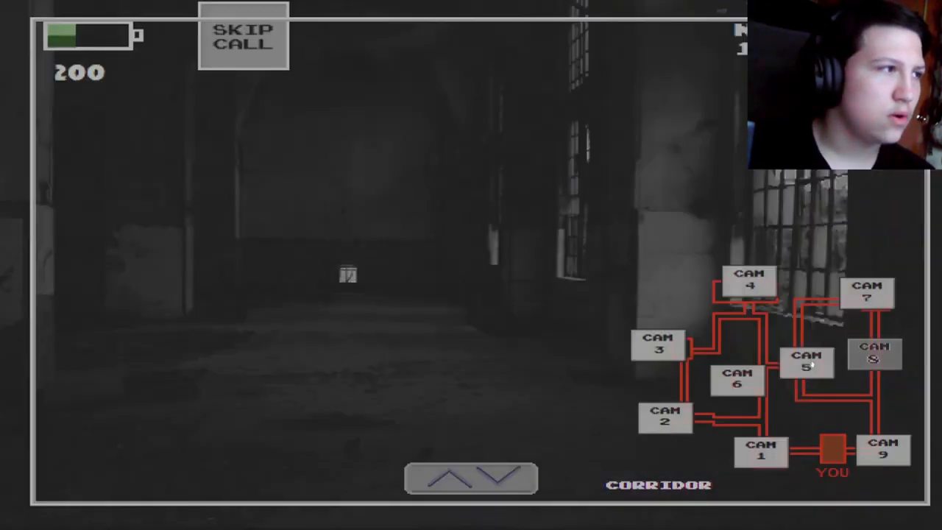
# Step: Lower the camera monitor from the Corridor cam back to the office view
pyautogui.click(761, 449)
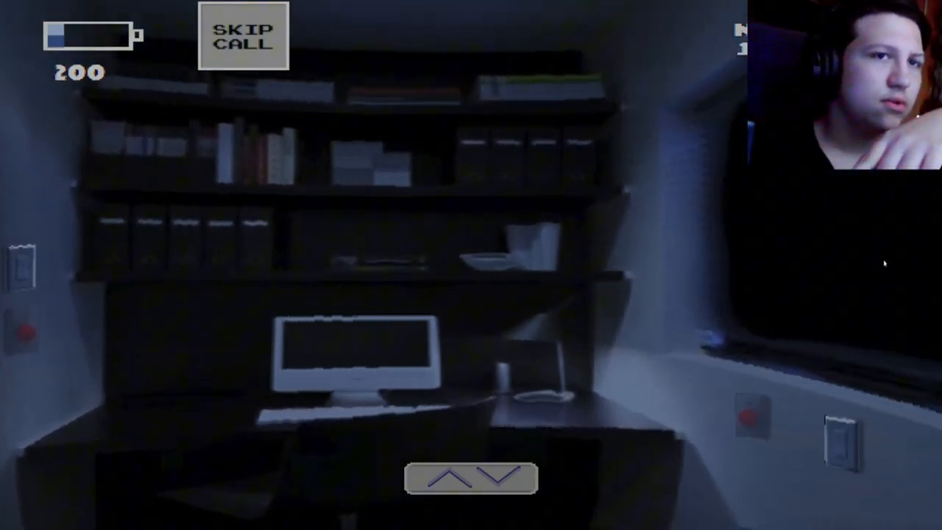
# Step: Spot Wario on CAM 1 Office Exit, then lower the monitor to the office
pyautogui.click(243, 35)
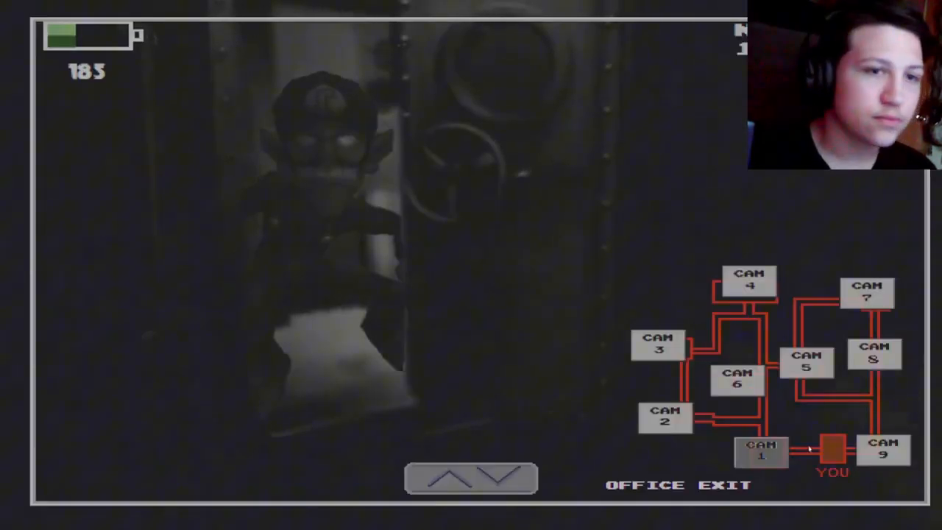
pyautogui.click(832, 449)
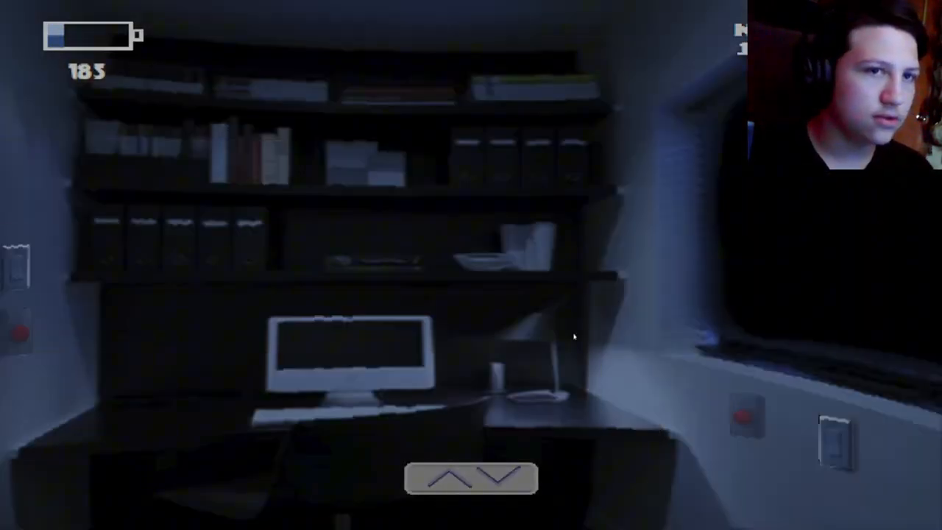